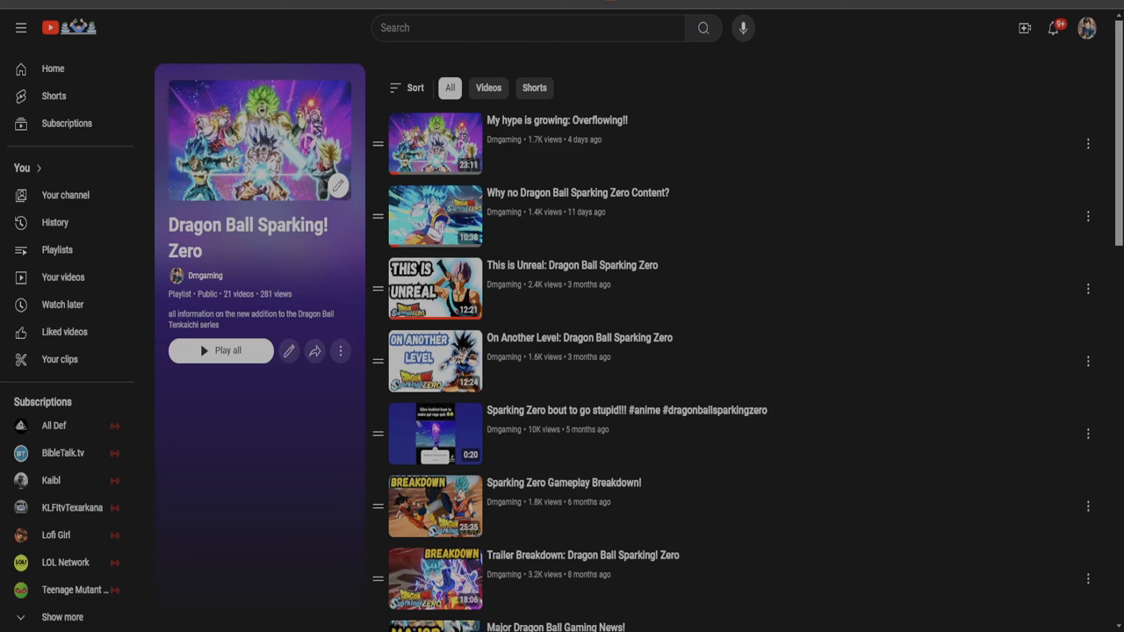
mouse_move(541, 54)
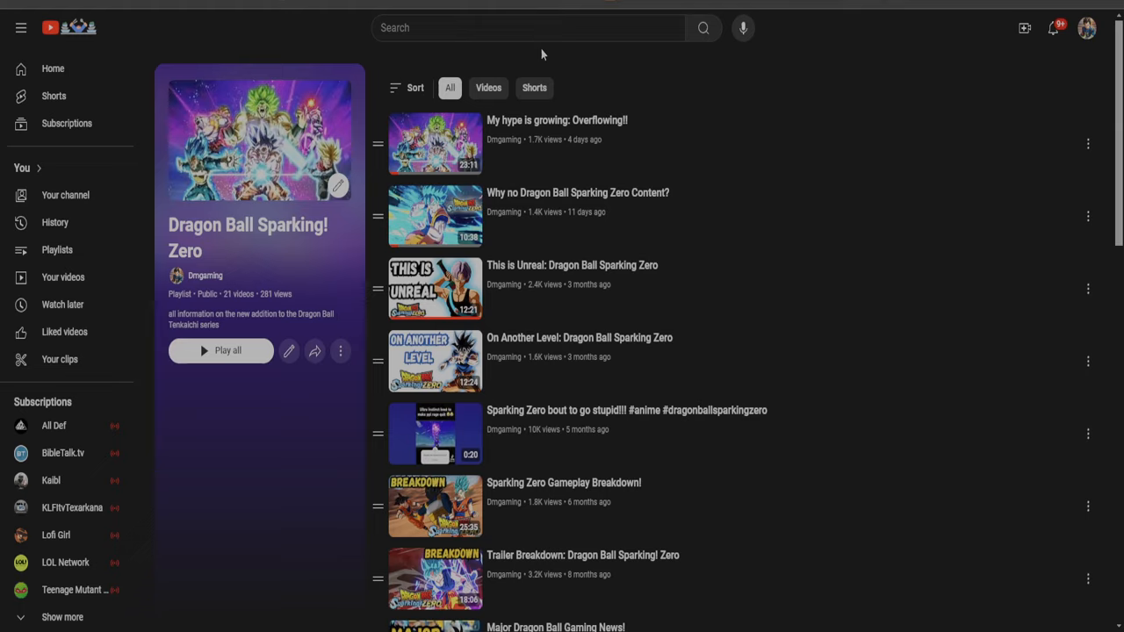
mouse_move(526, 54)
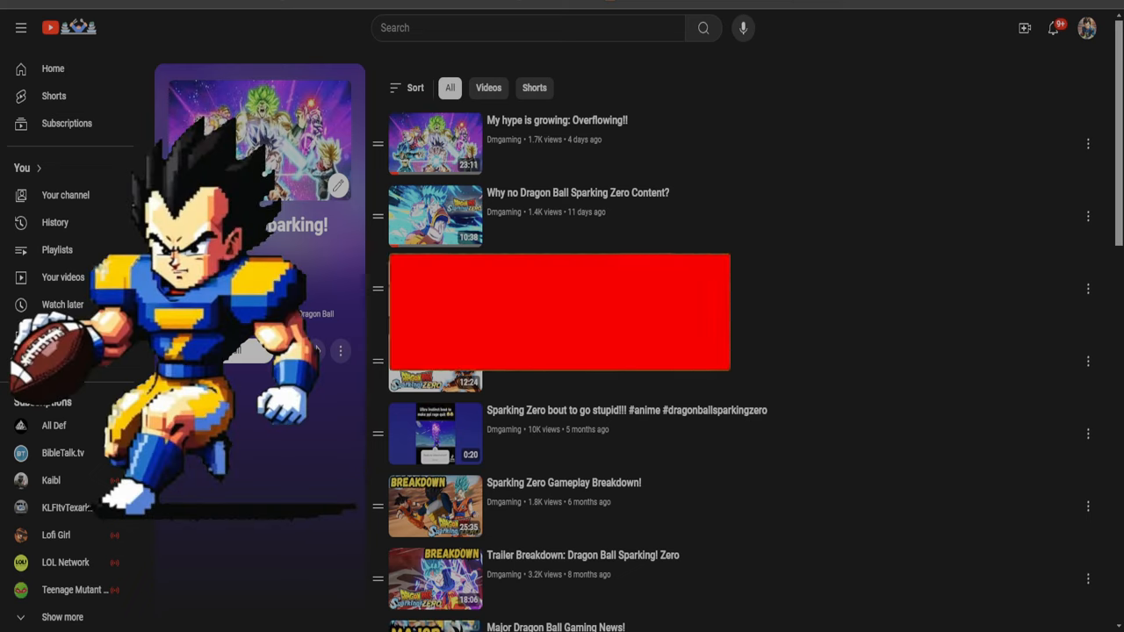
Browse the Dragon Ball Sparking! Zero playlist, then return to the Playlists library via the sidebar.
click(559, 313)
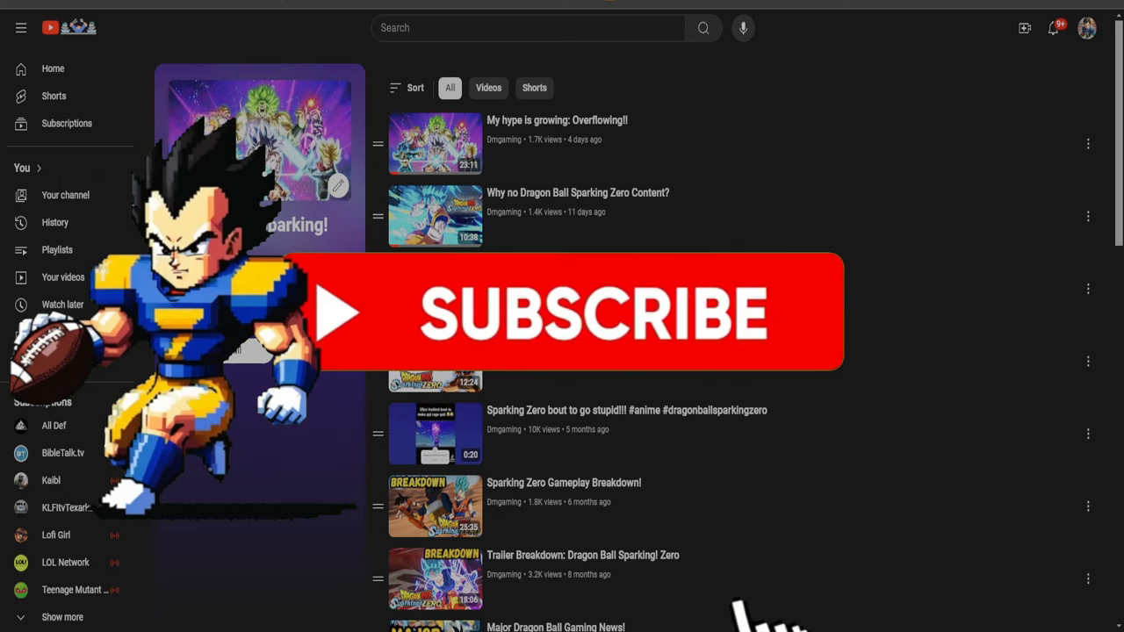
click(597, 313)
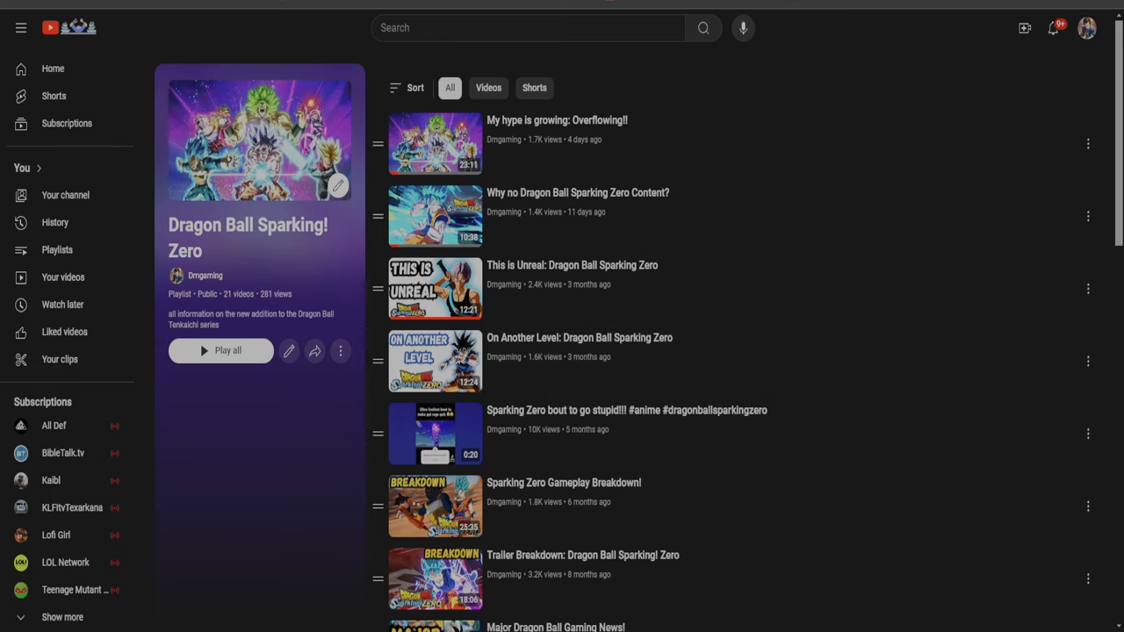
scroll(down, 3)
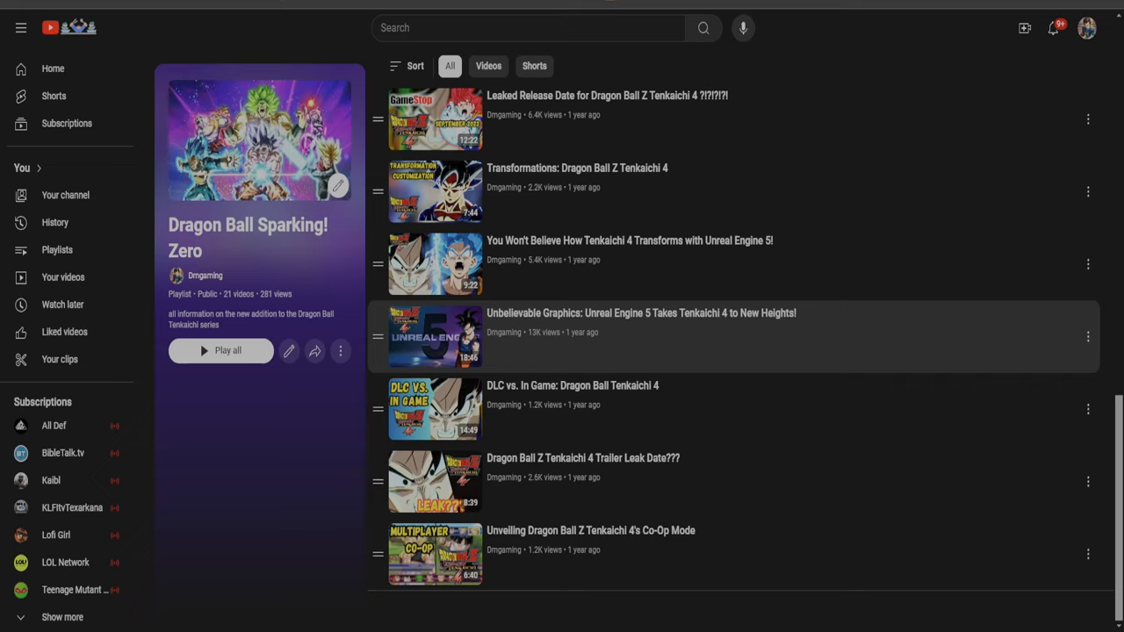
mouse_move(632, 334)
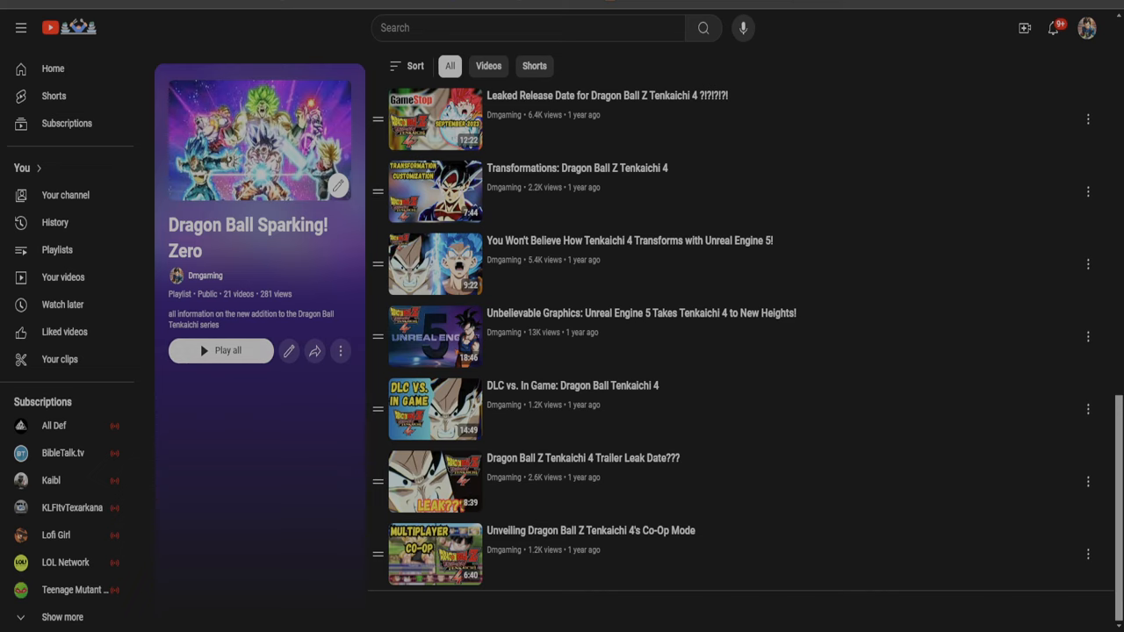
scroll(down, 3)
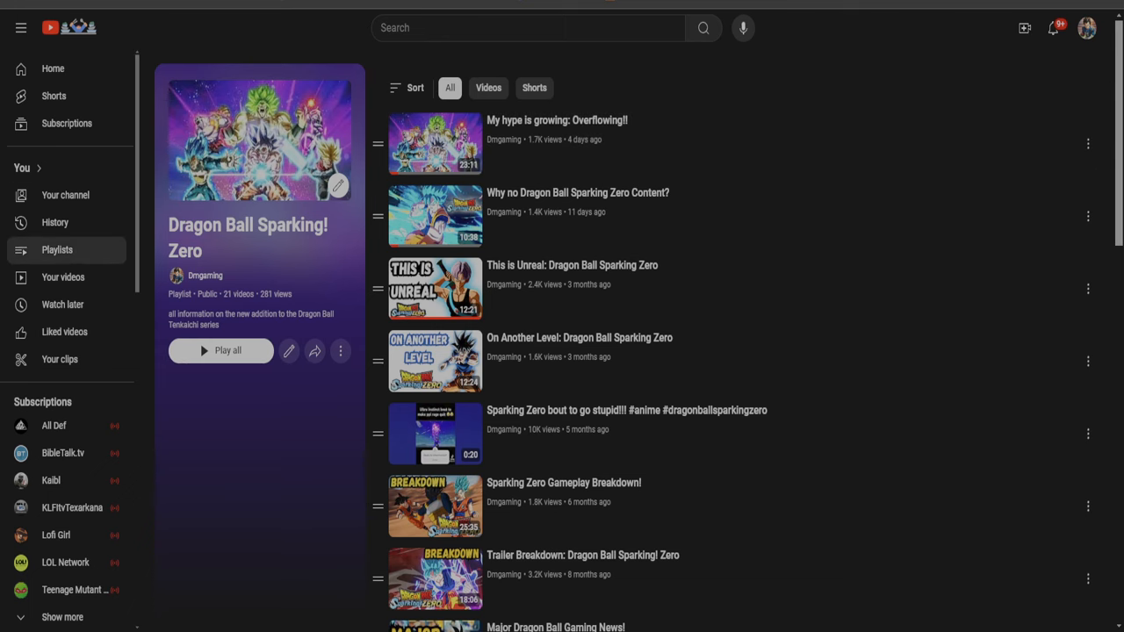
click(56, 250)
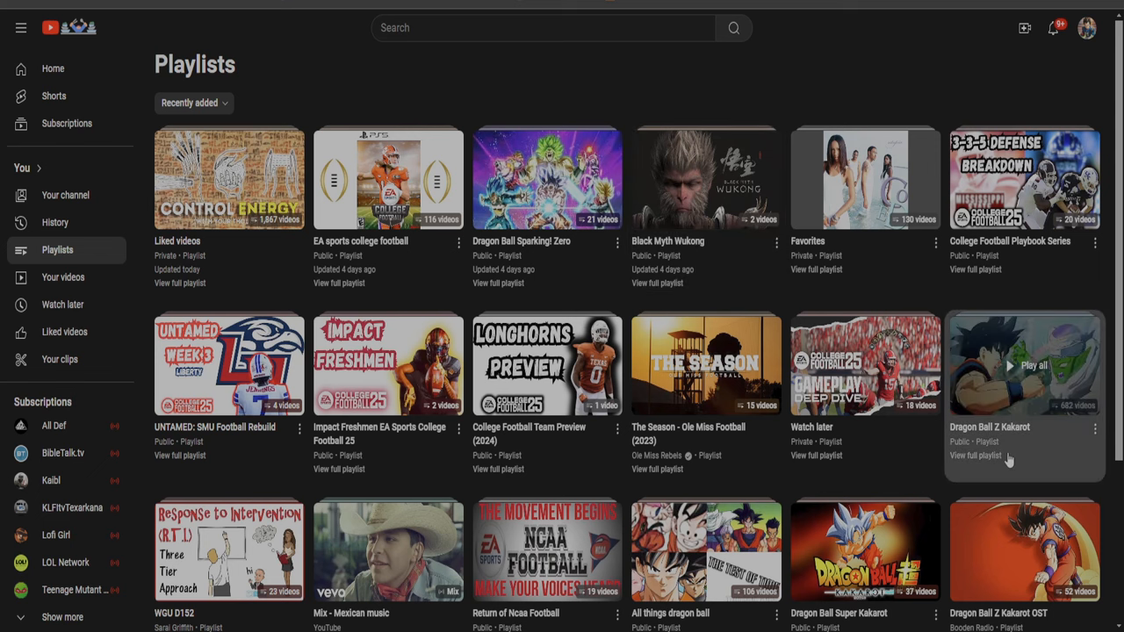
mouse_move(995, 465)
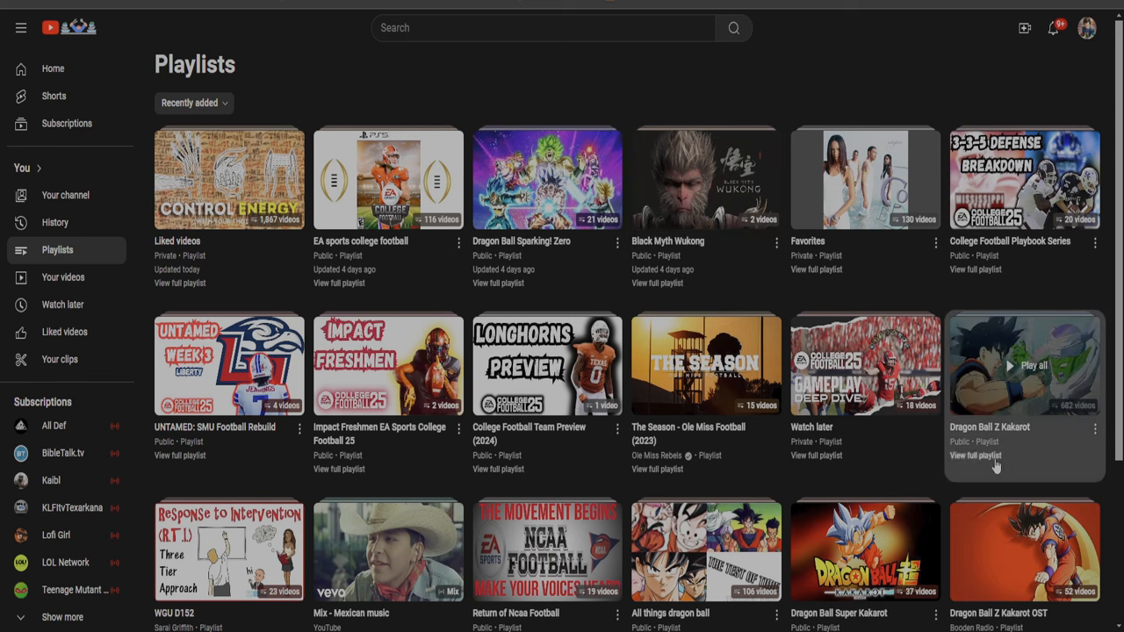
click(976, 453)
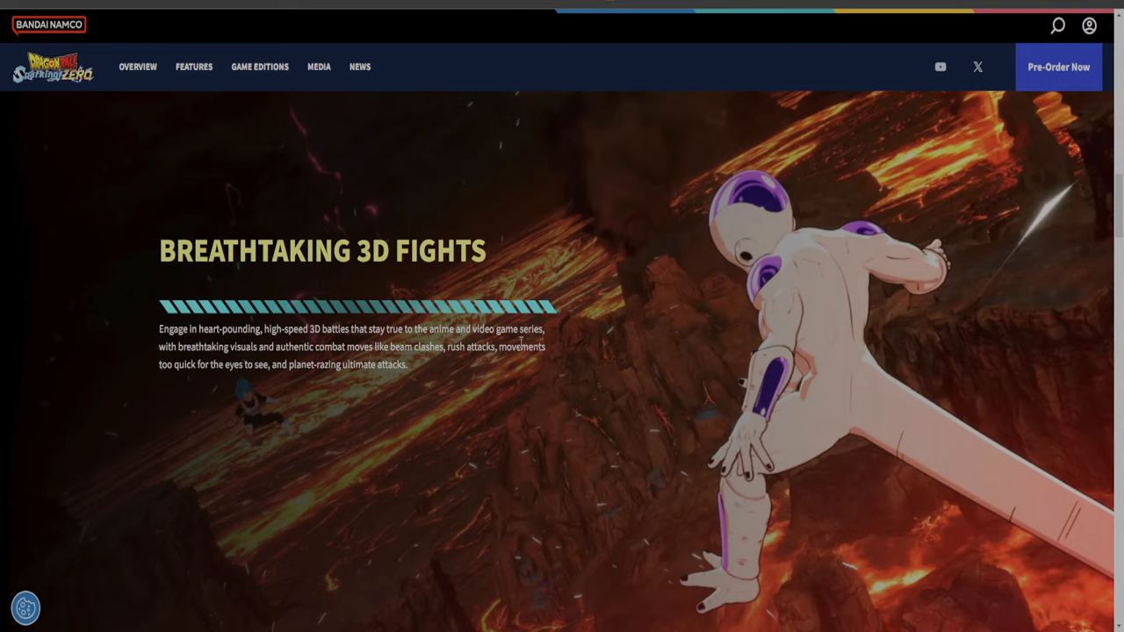
Scroll down to the Pre-Order Now comparison of Standard, Deluxe, Ultimate and Premium editions.
scroll(down, 3)
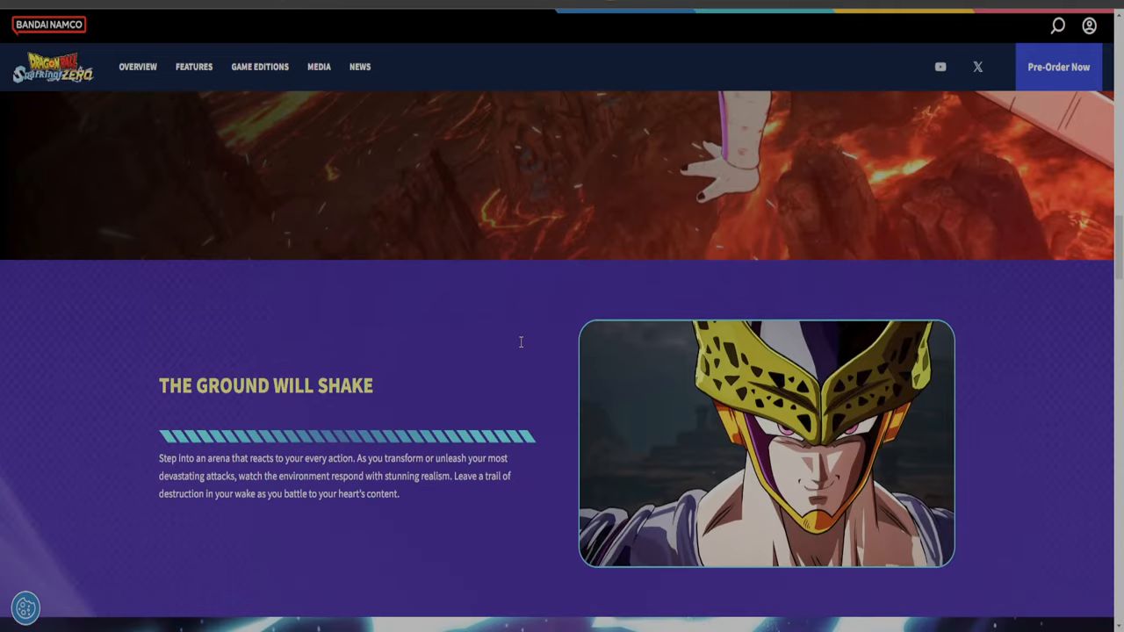
scroll(down, 3)
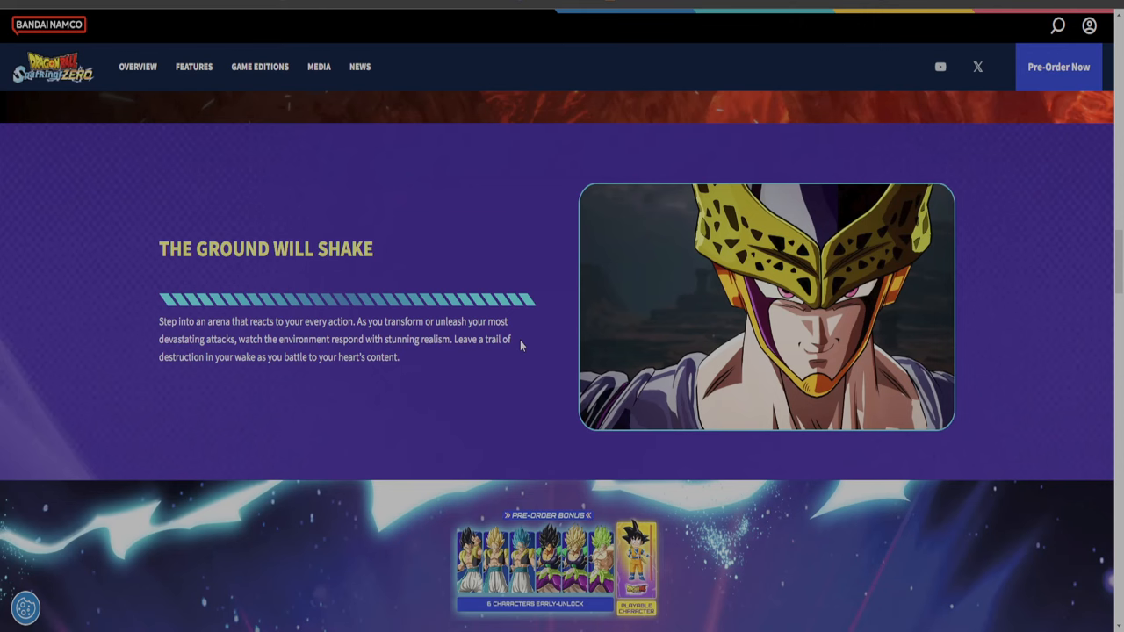
scroll(down, 3)
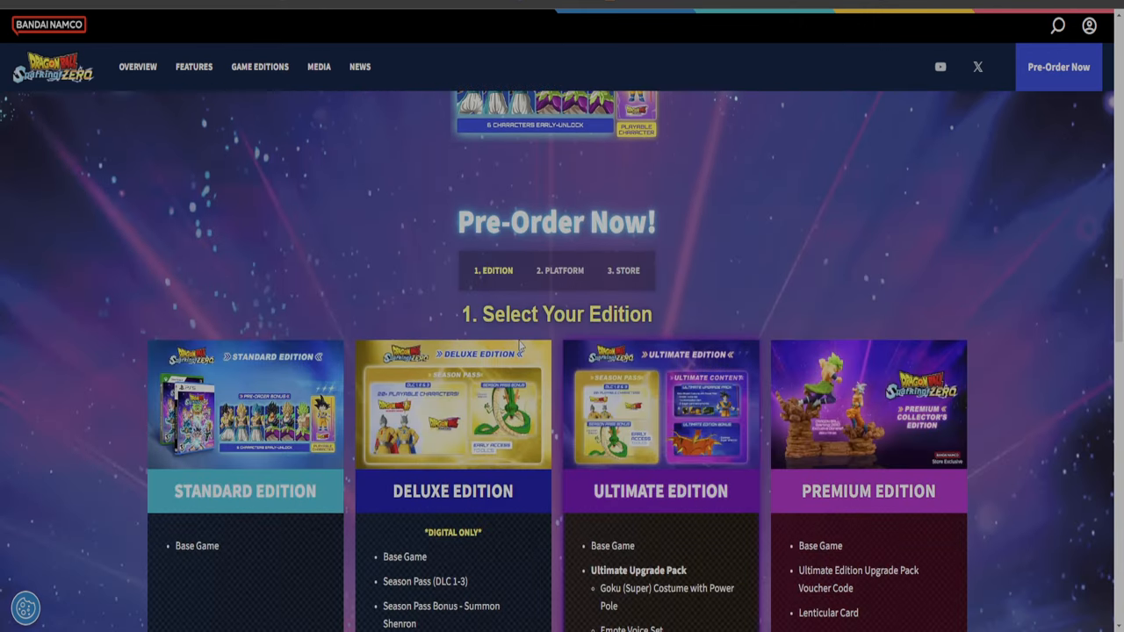
scroll(down, 3)
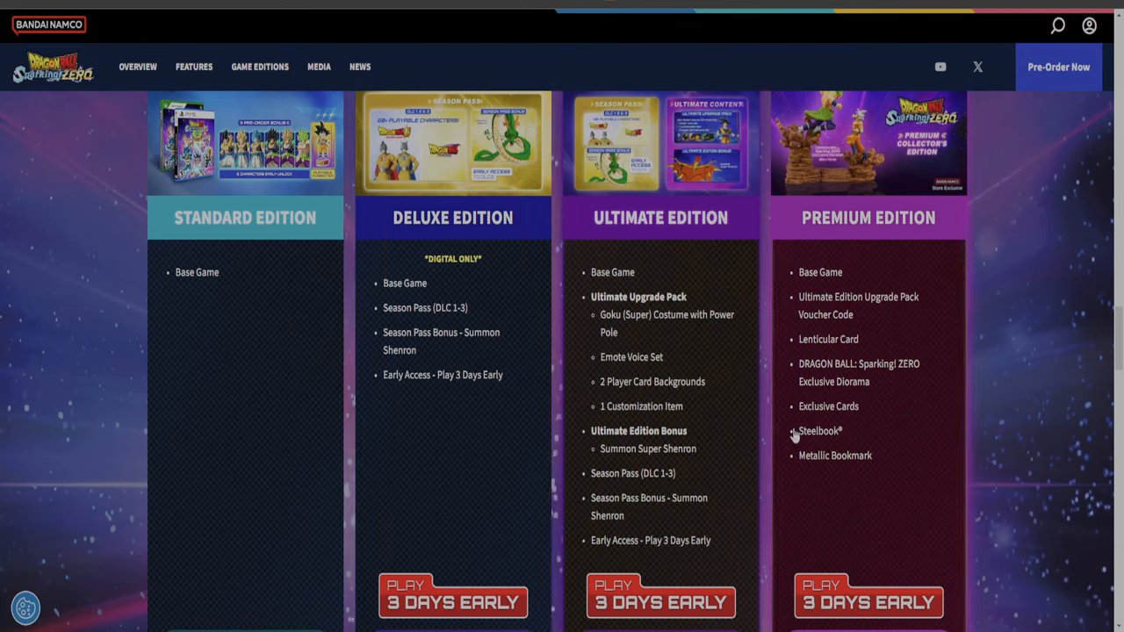
mouse_move(665, 239)
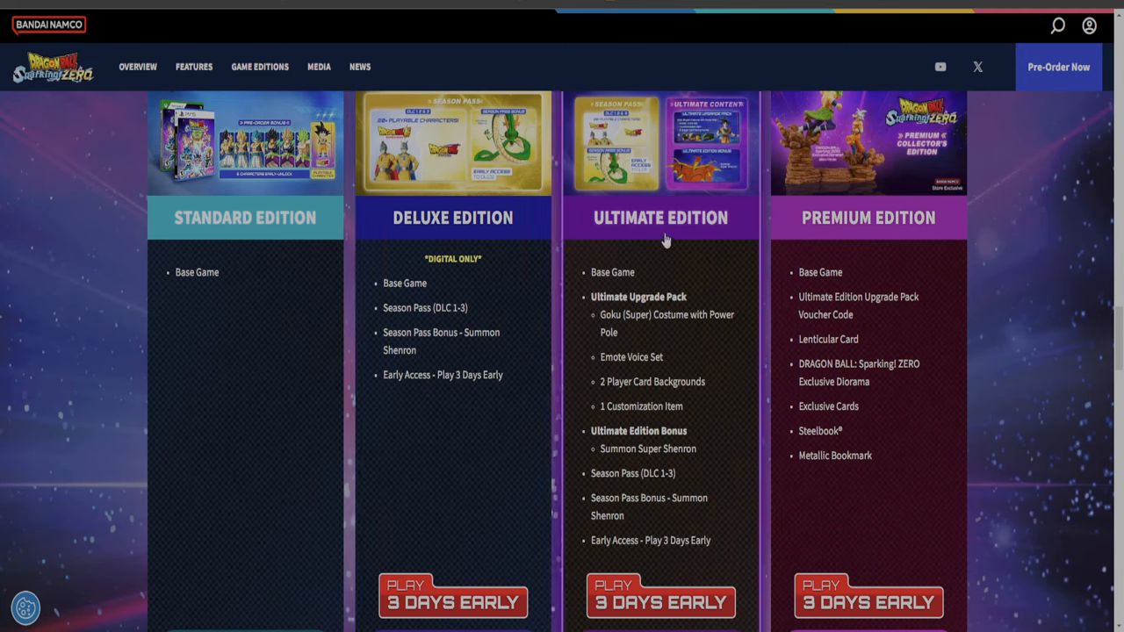
mouse_move(671, 299)
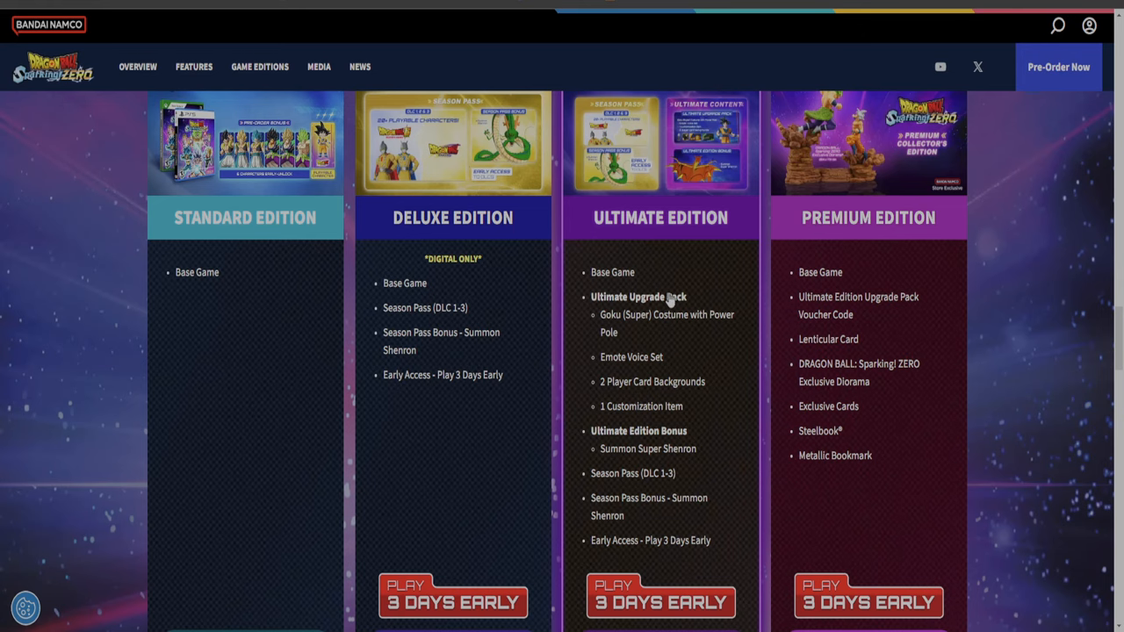
scroll(down, 3)
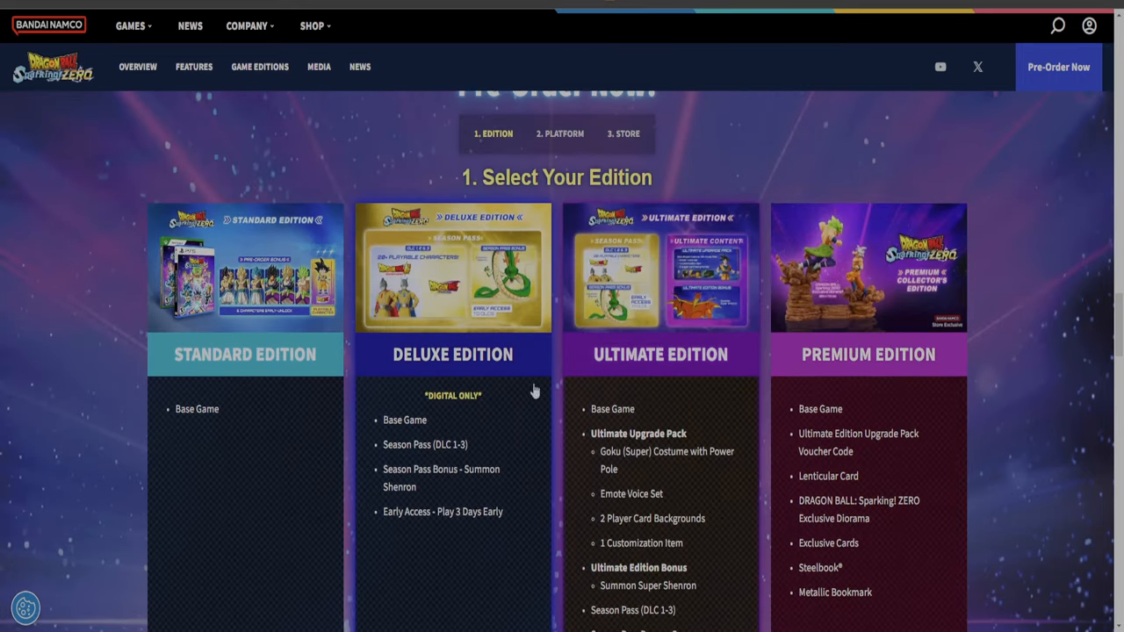
mouse_move(894, 354)
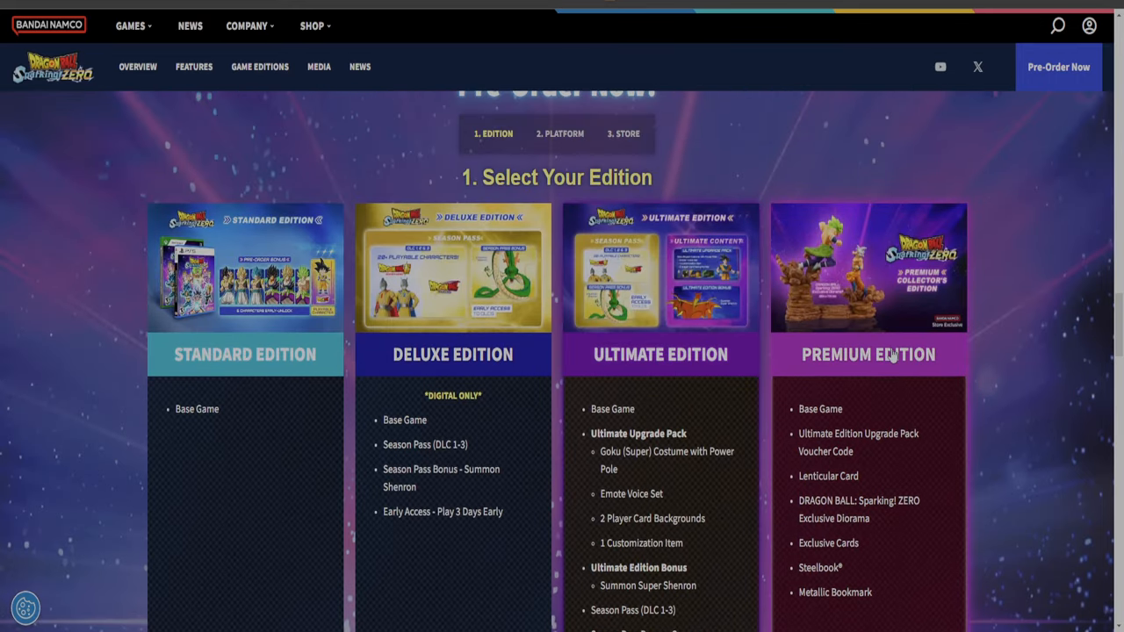
Scroll back to the trailer gallery with Ignite the Spark, Sweepstakes, The Moment and Character trailers.
scroll(down, 3)
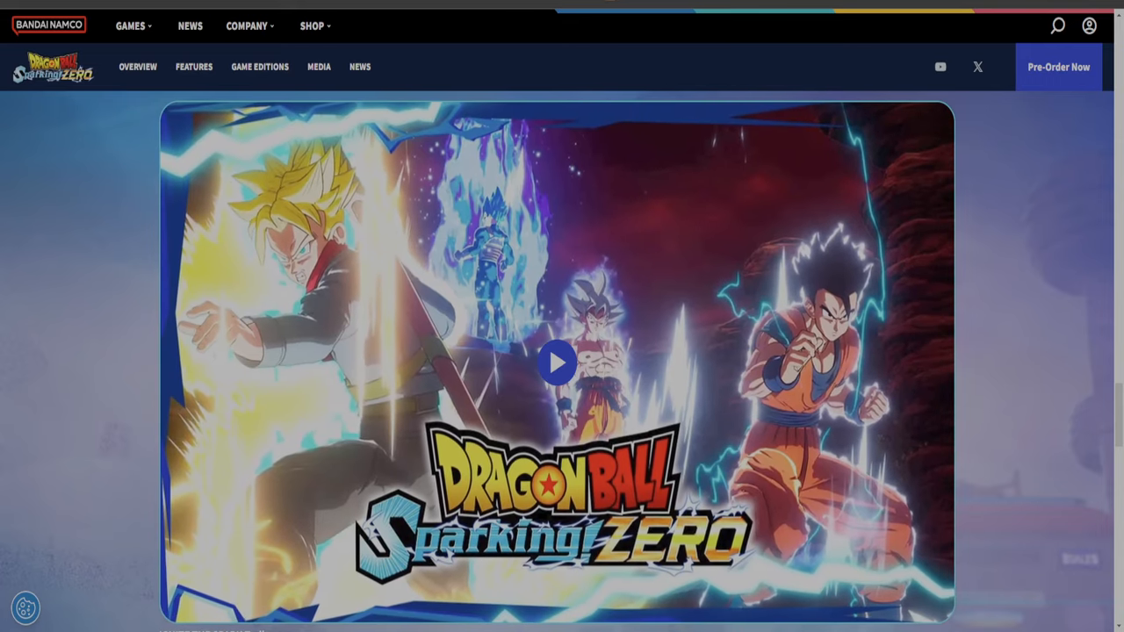
scroll(down, 3)
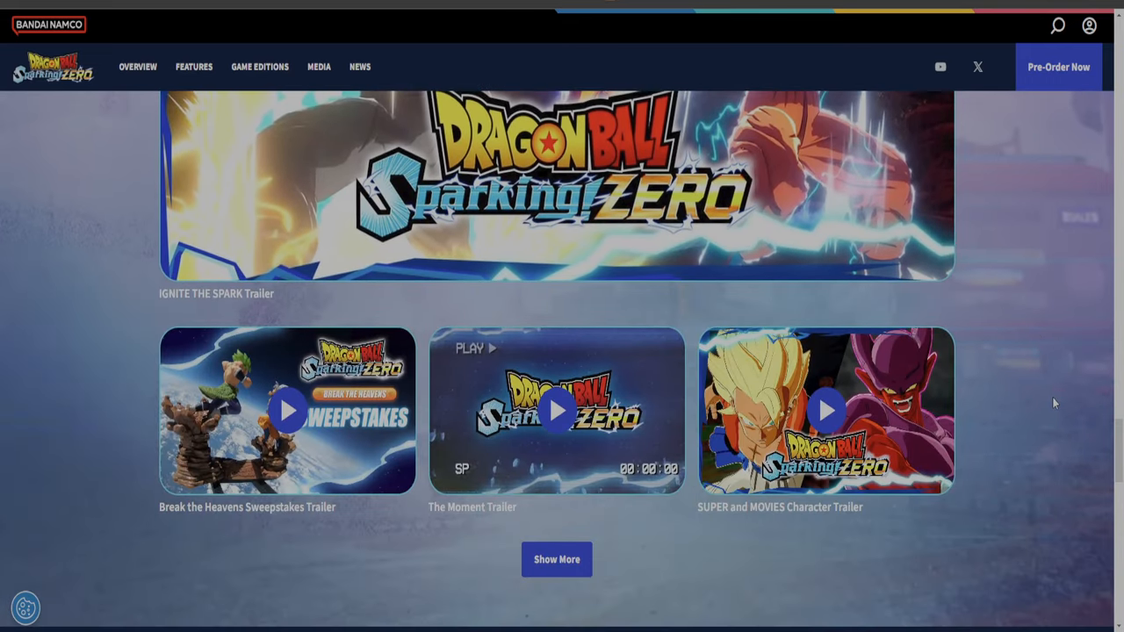